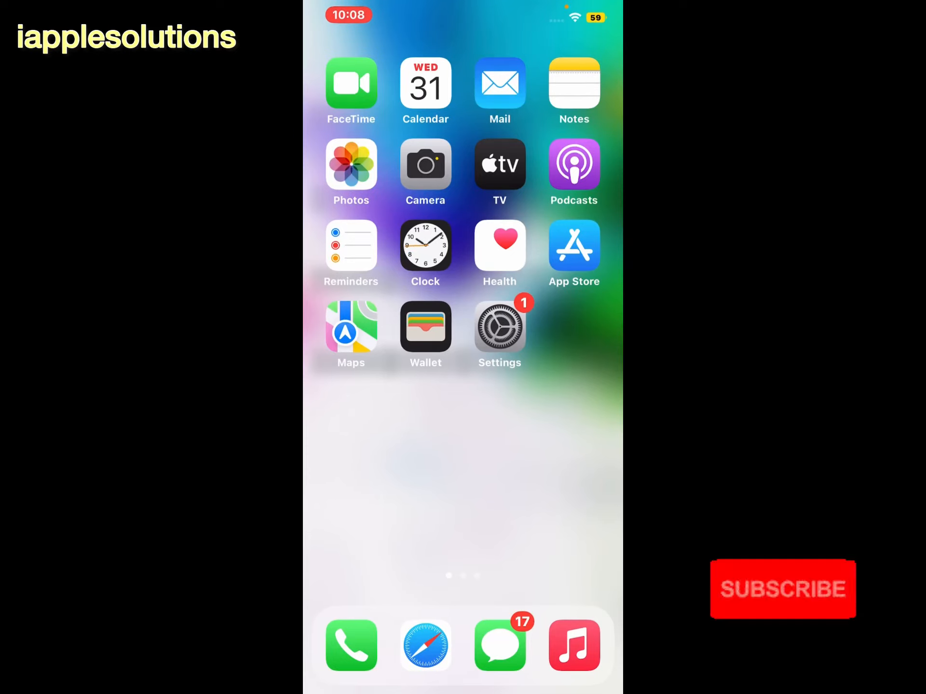
Swipe through the Home Screen pages and enter the Siri & Search settings
scroll(left, 3)
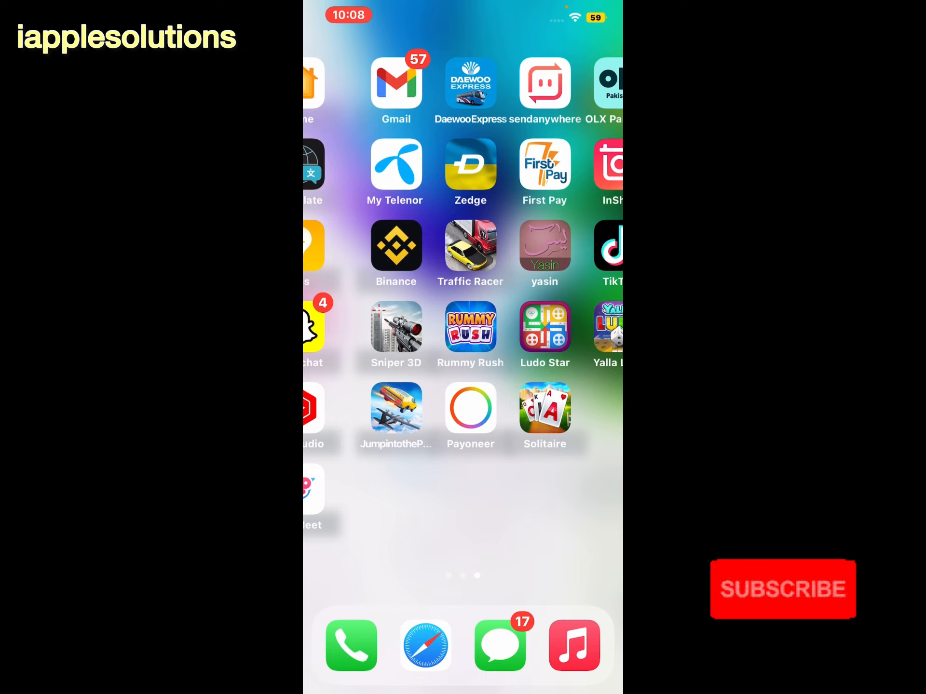
scroll(left, 3)
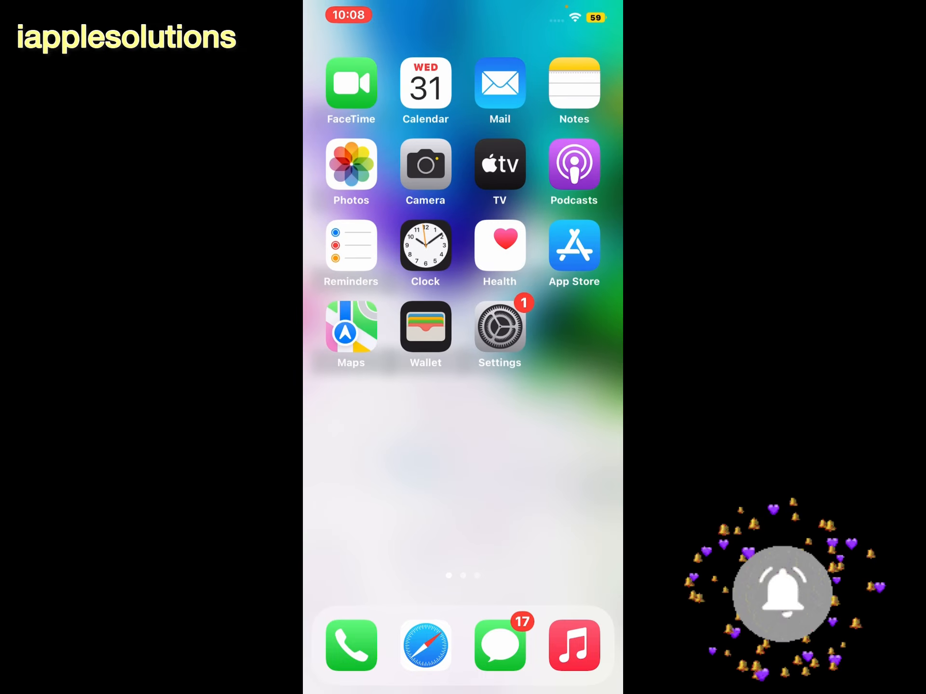
click(498, 327)
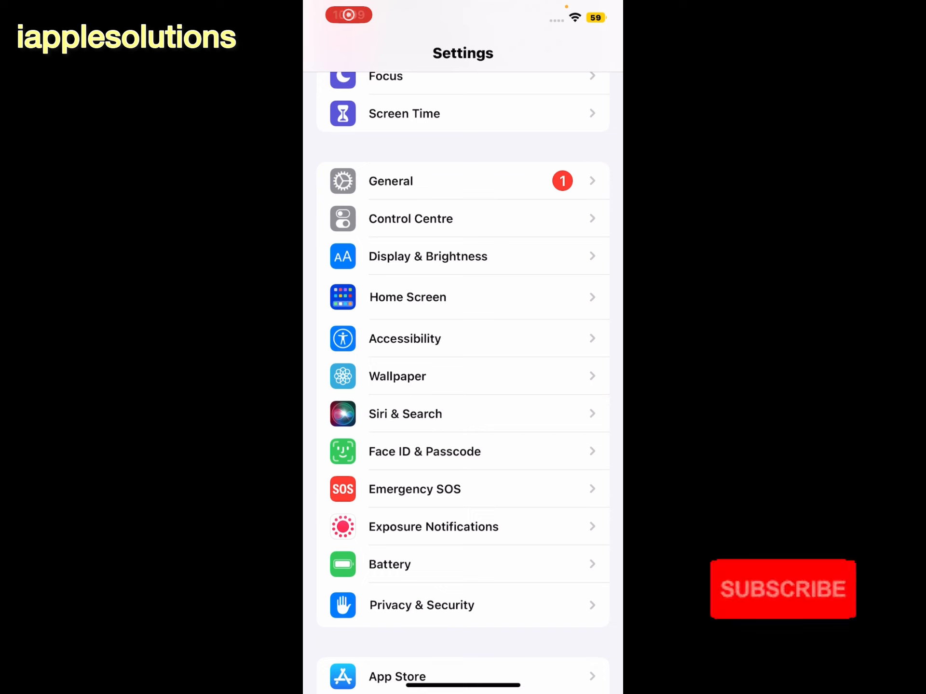
click(405, 414)
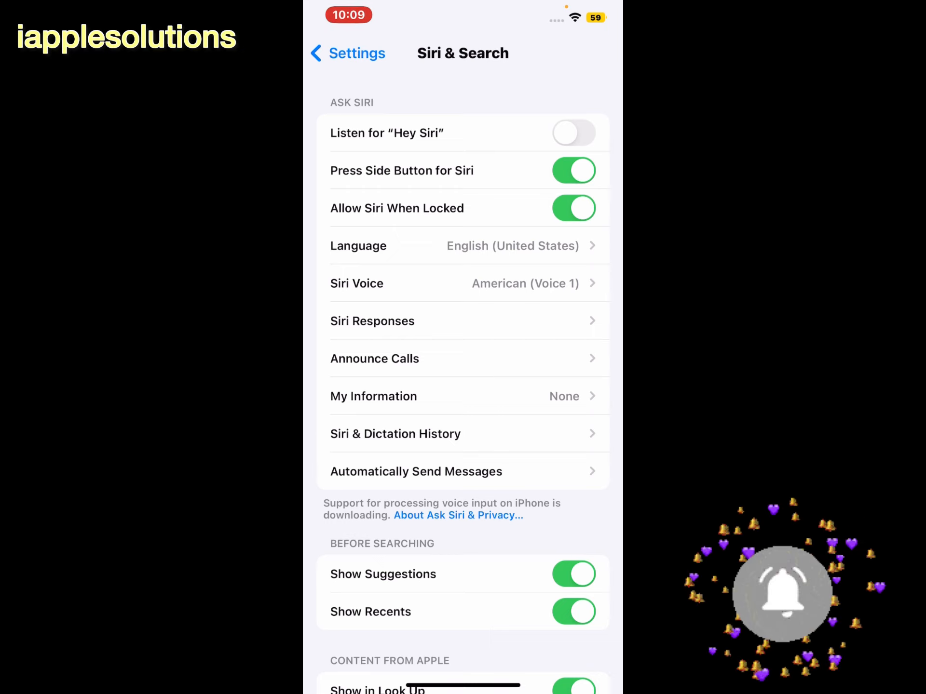
Go to the Siri & Dictation History page in the Ask Siri section
click(395, 433)
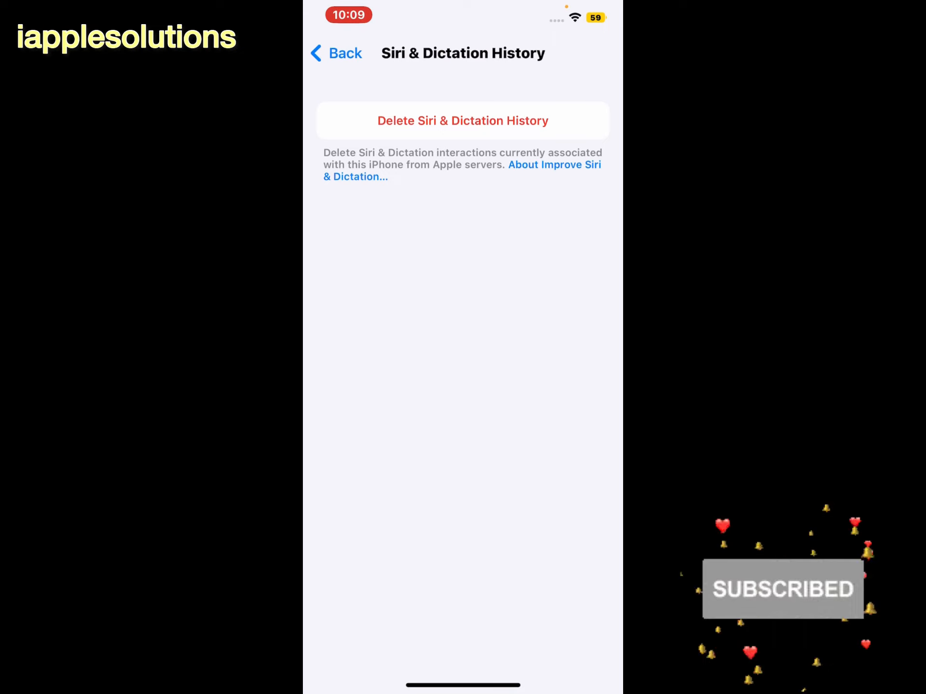
Request deletion of the Siri & Dictation History, reaching the confirmation prompt
click(463, 121)
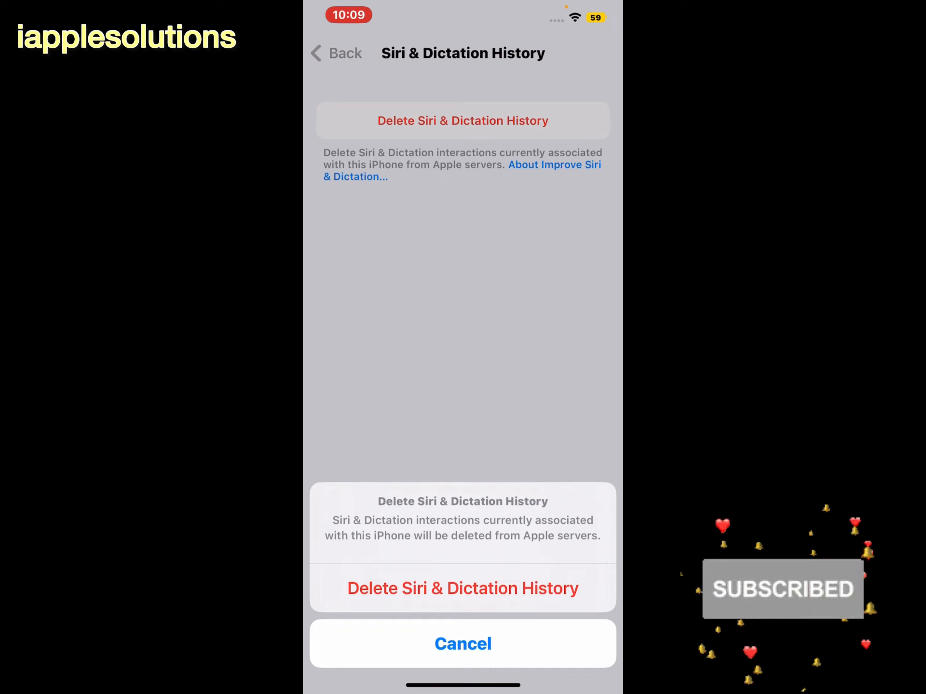
Confirm deleting the history, dismiss the 'Your Request Was Received' alert, and return home
click(463, 588)
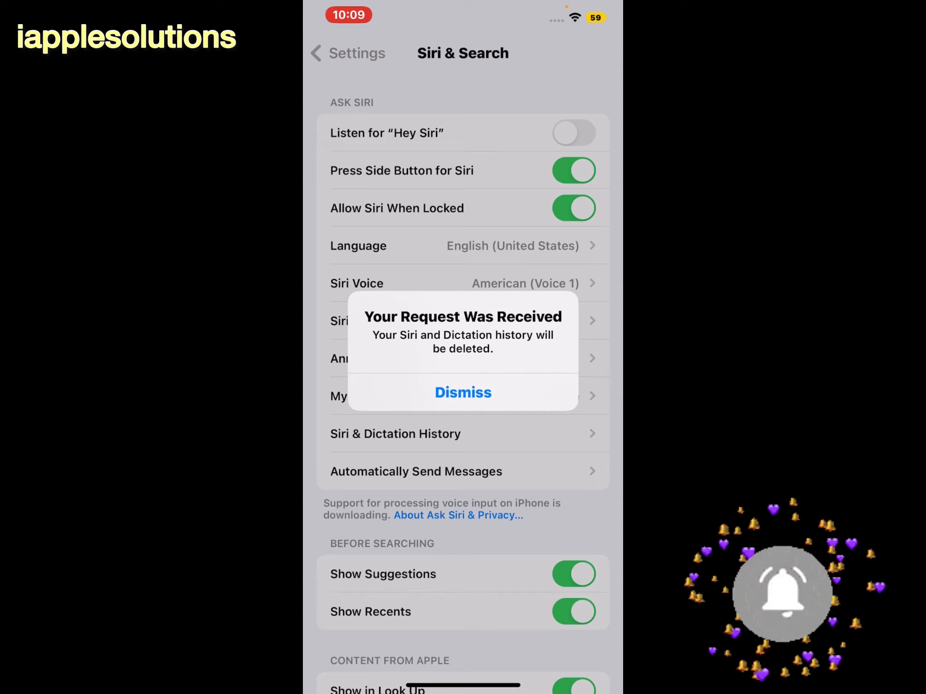
click(462, 392)
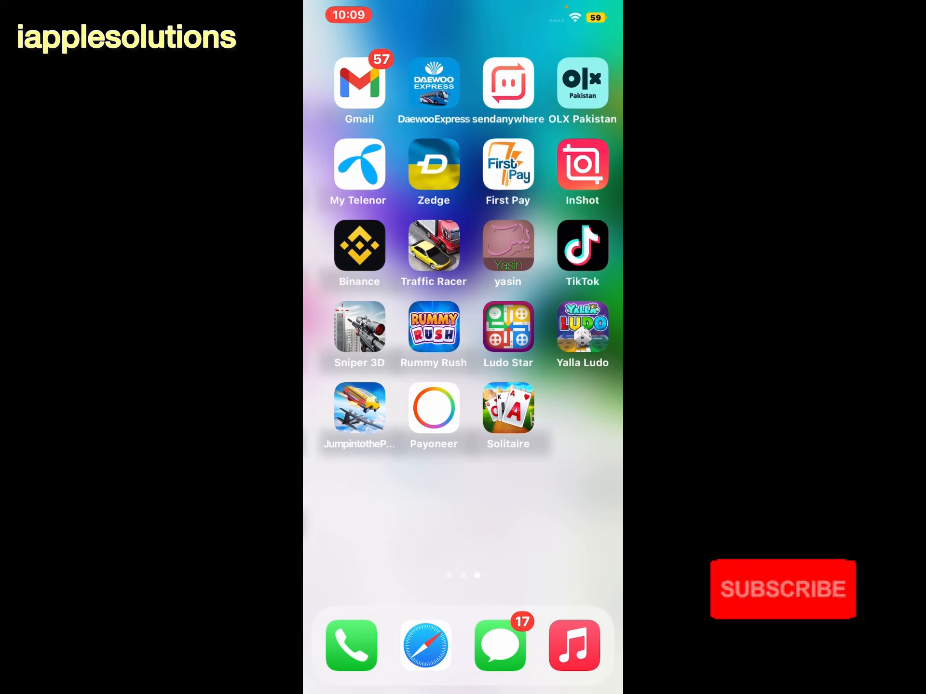
scroll(left, 3)
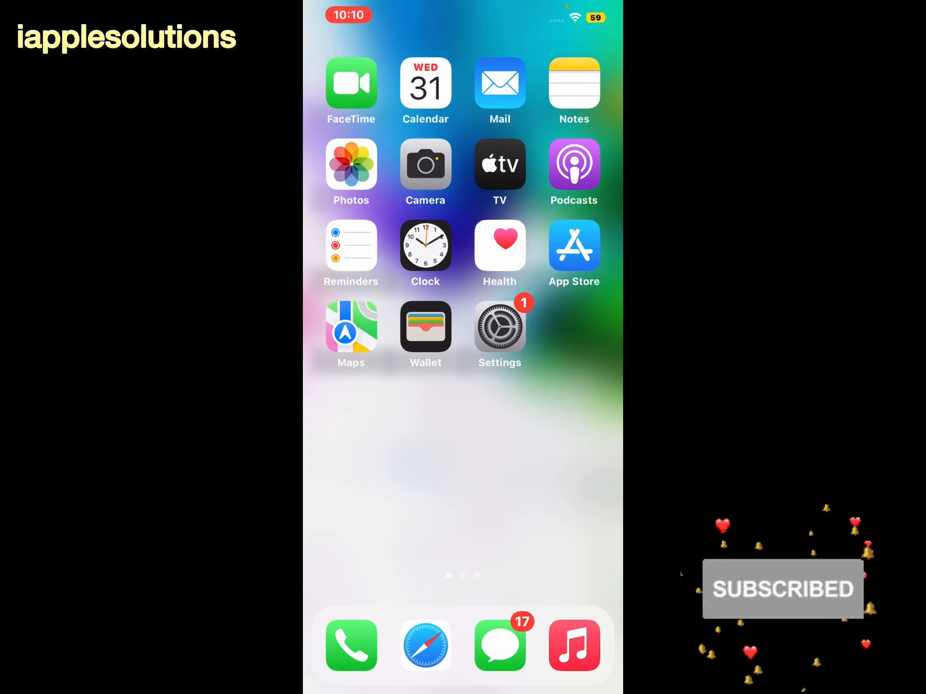
scroll(left, 3)
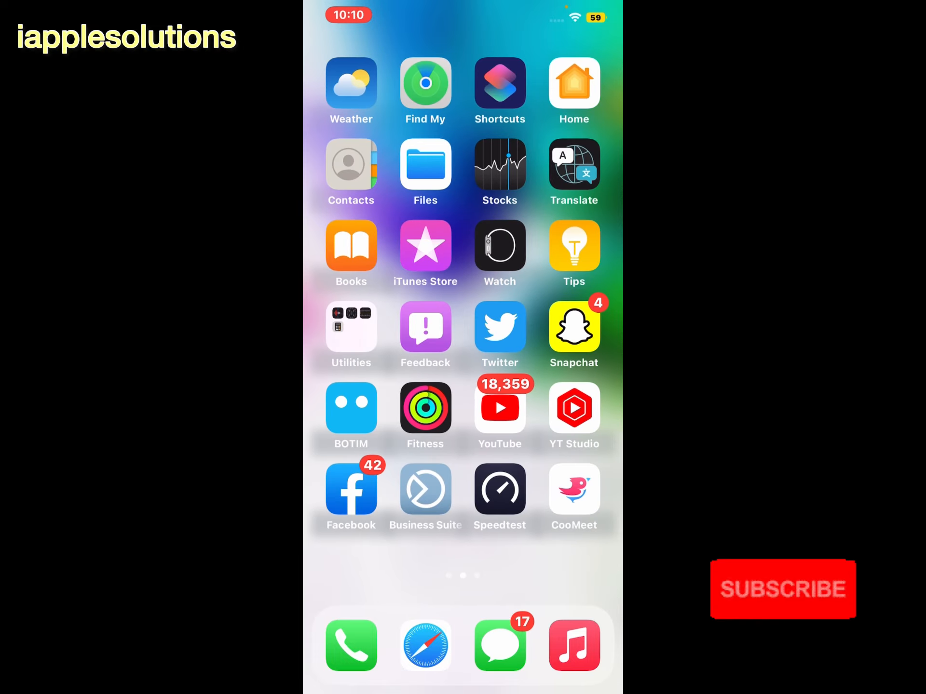